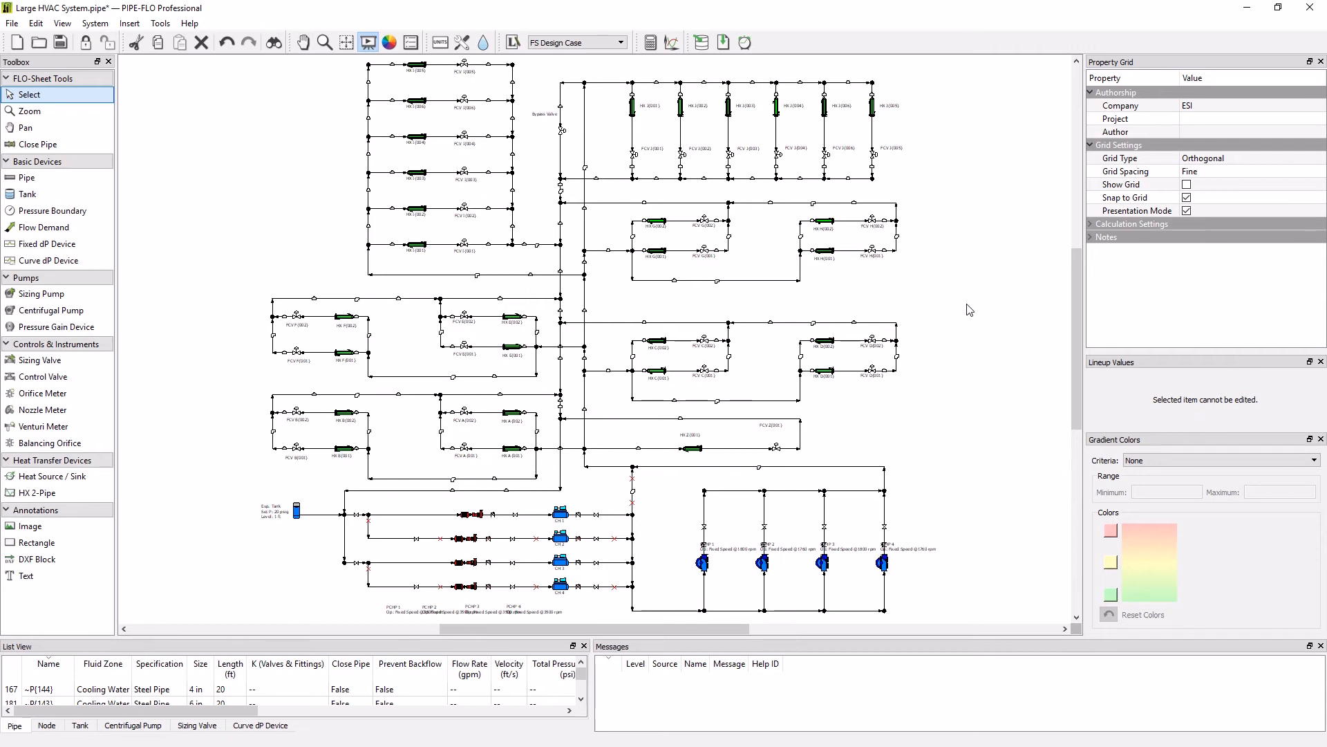
# - Change the FLO-Sheet Grid Type from Orthogonal to Isometric
pyautogui.click(1245, 158)
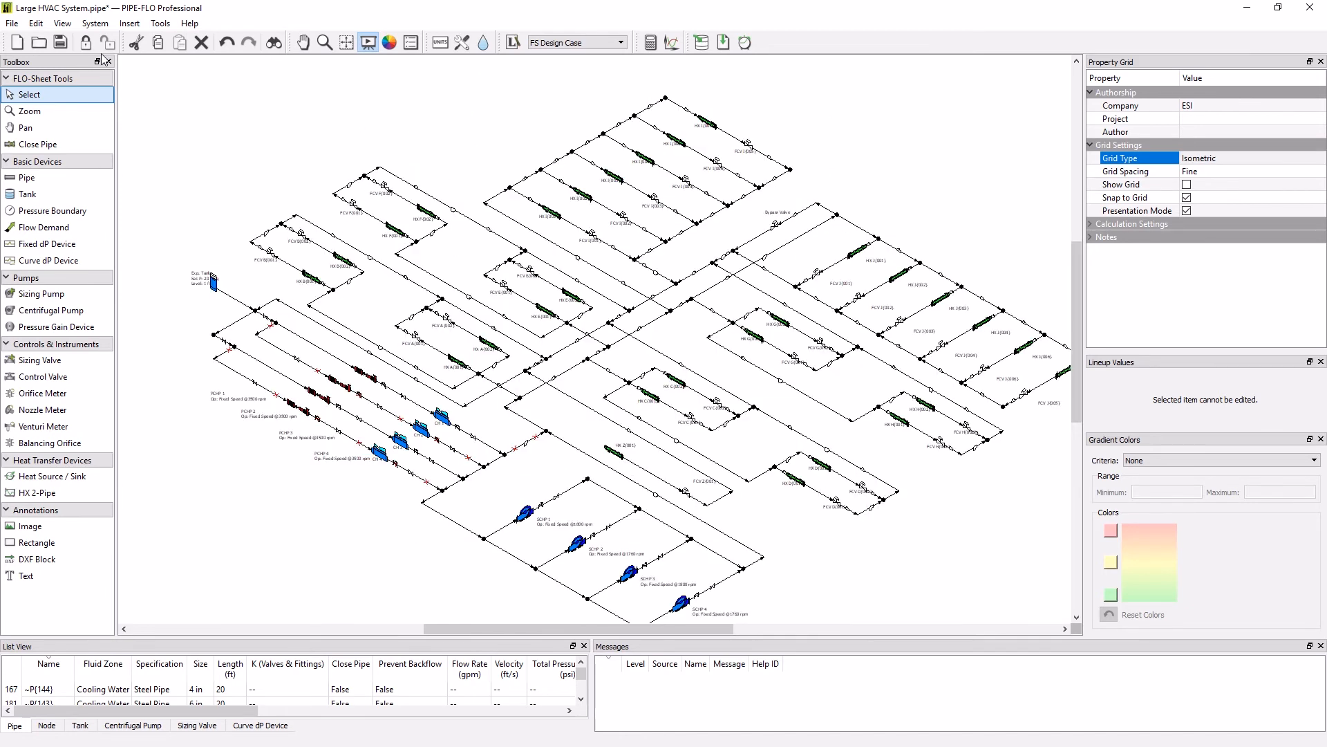
pyautogui.moveTo(86, 42)
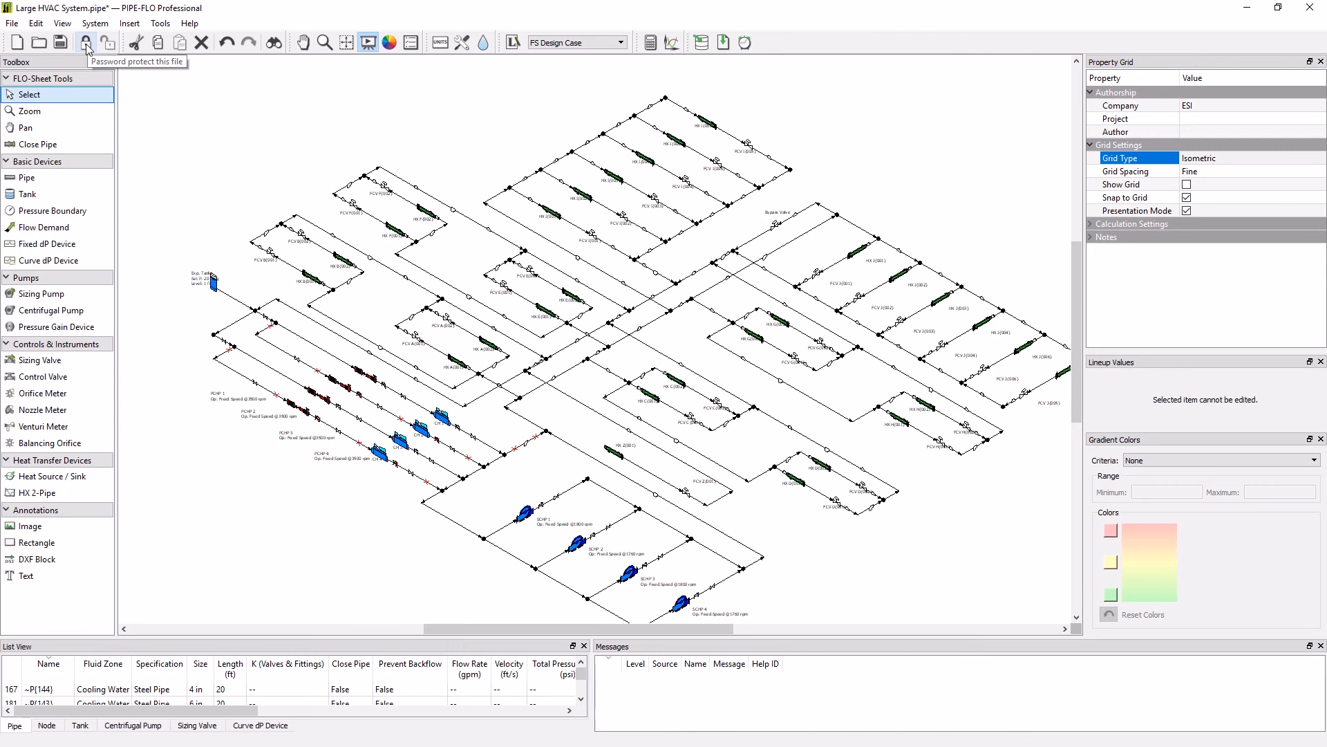
pyautogui.moveTo(12, 23)
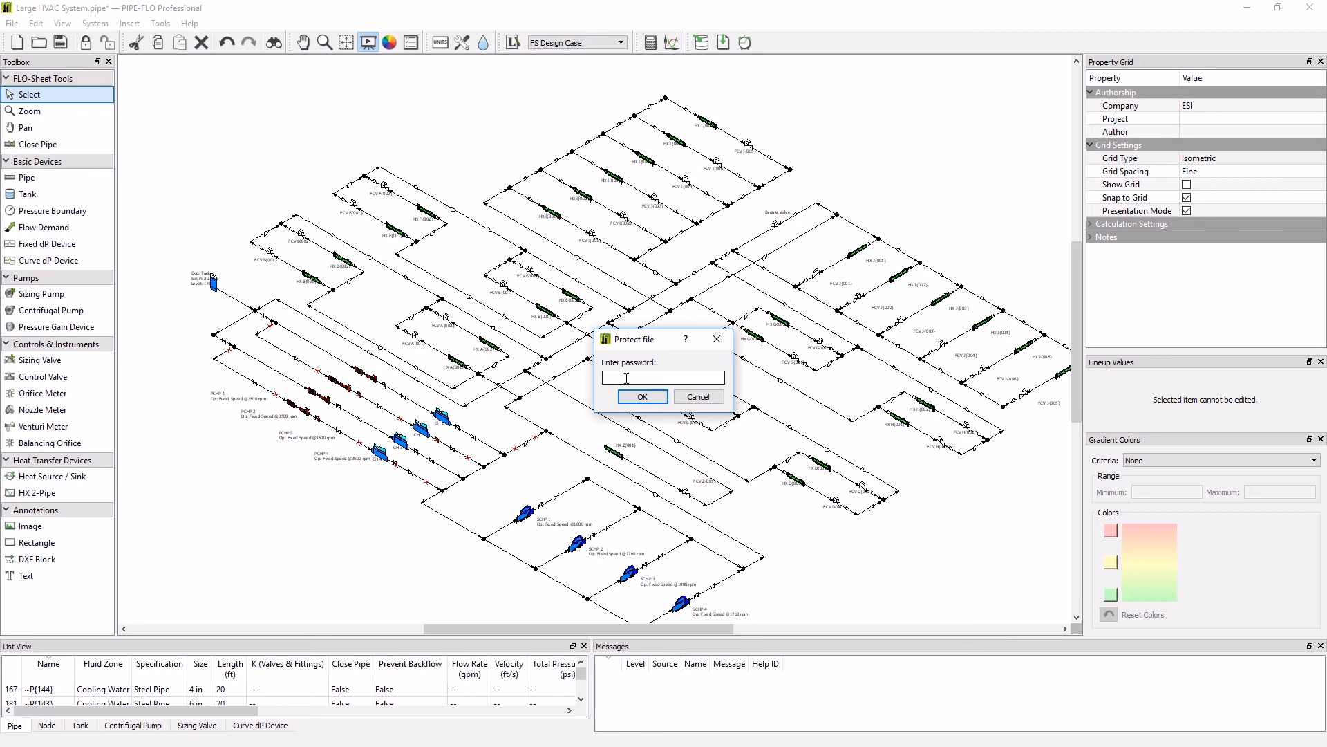
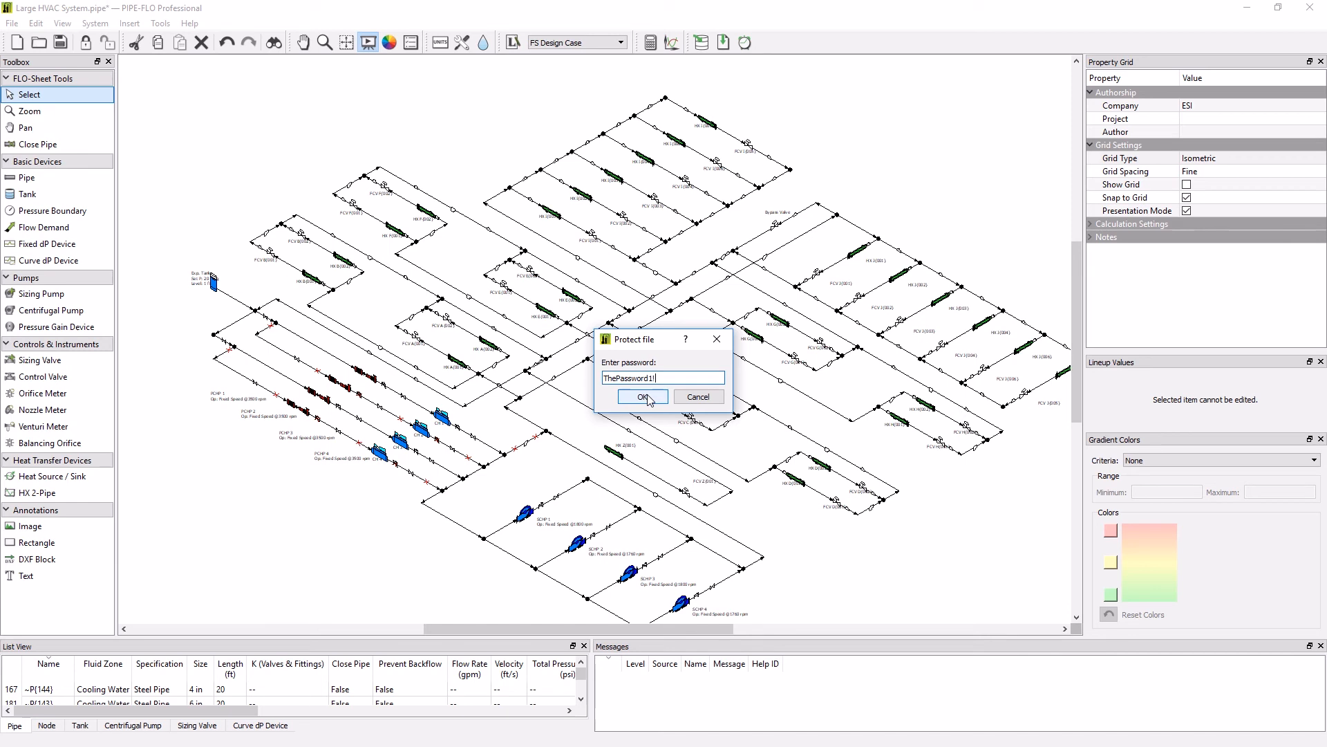
pyautogui.click(642, 396)
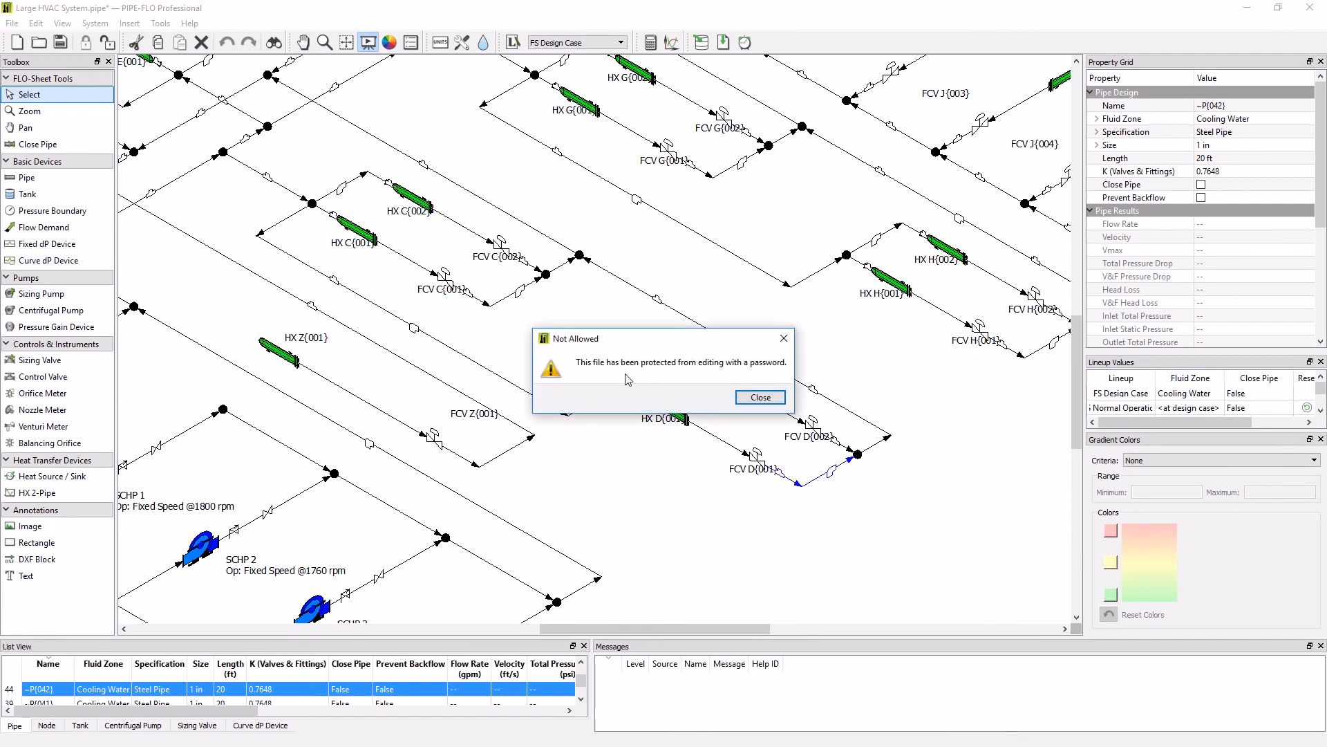
pyautogui.moveTo(700, 386)
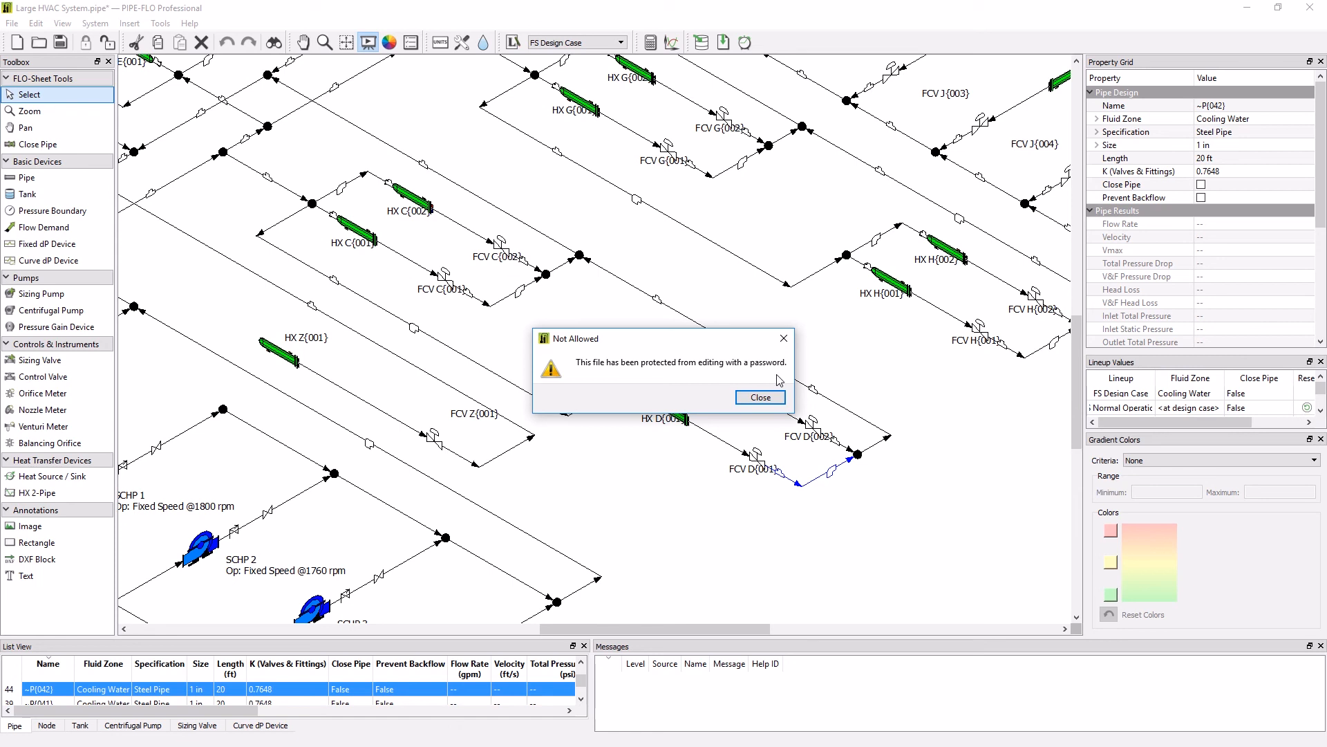
pyautogui.click(759, 397)
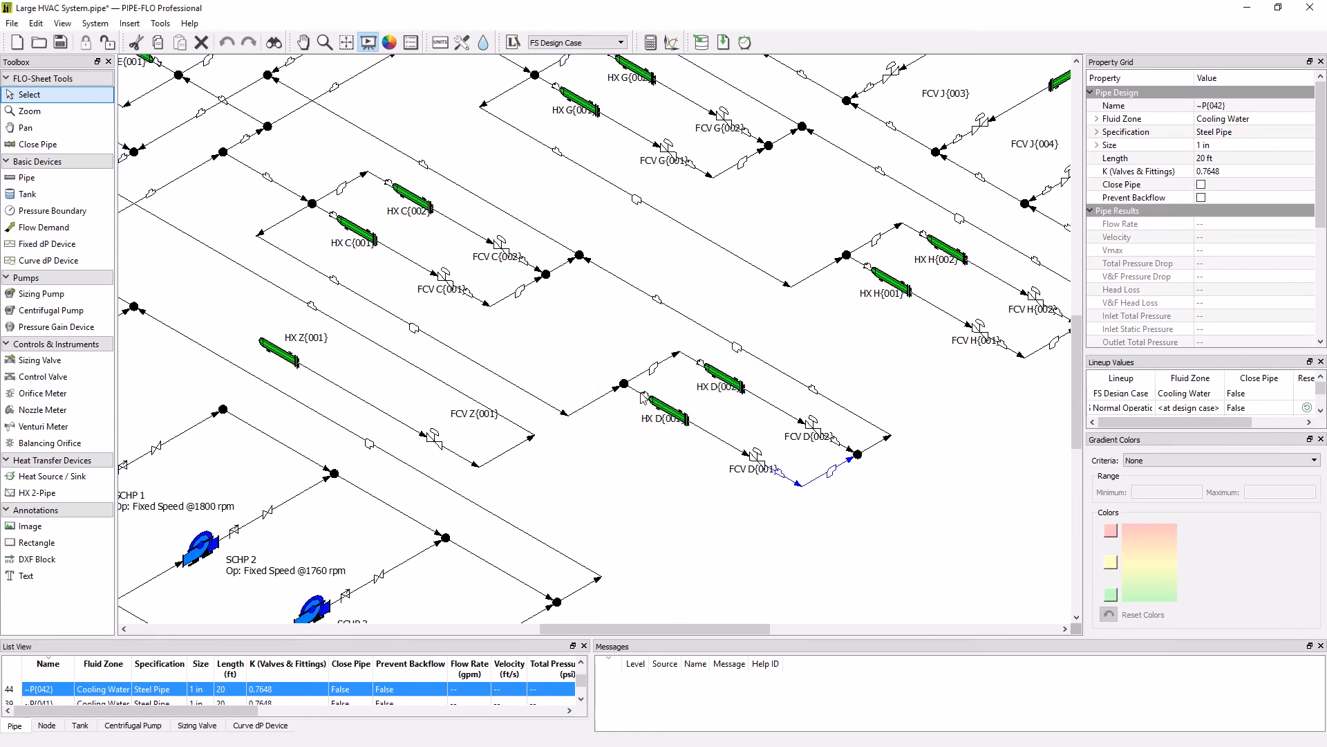
pyautogui.moveTo(110, 43)
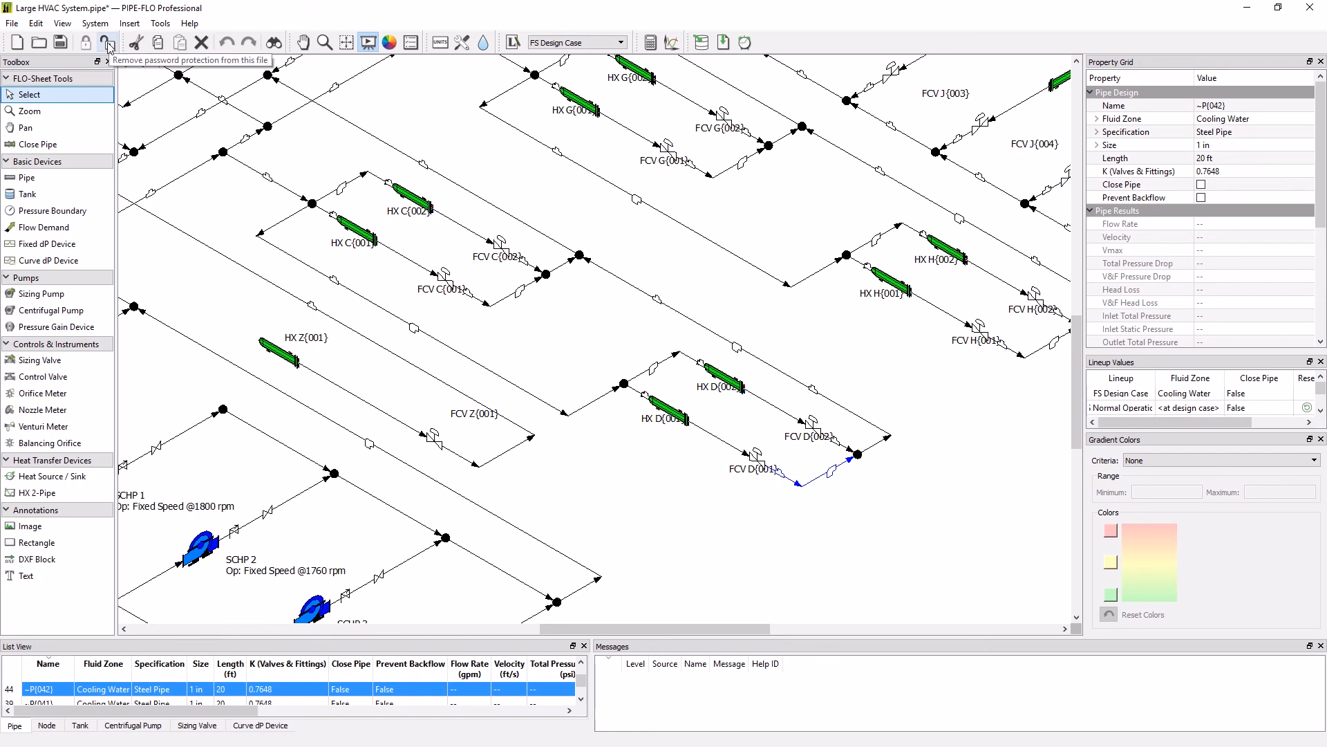
# - Unprotect the file via File > Unprotect File using the same password
pyautogui.click(12, 24)
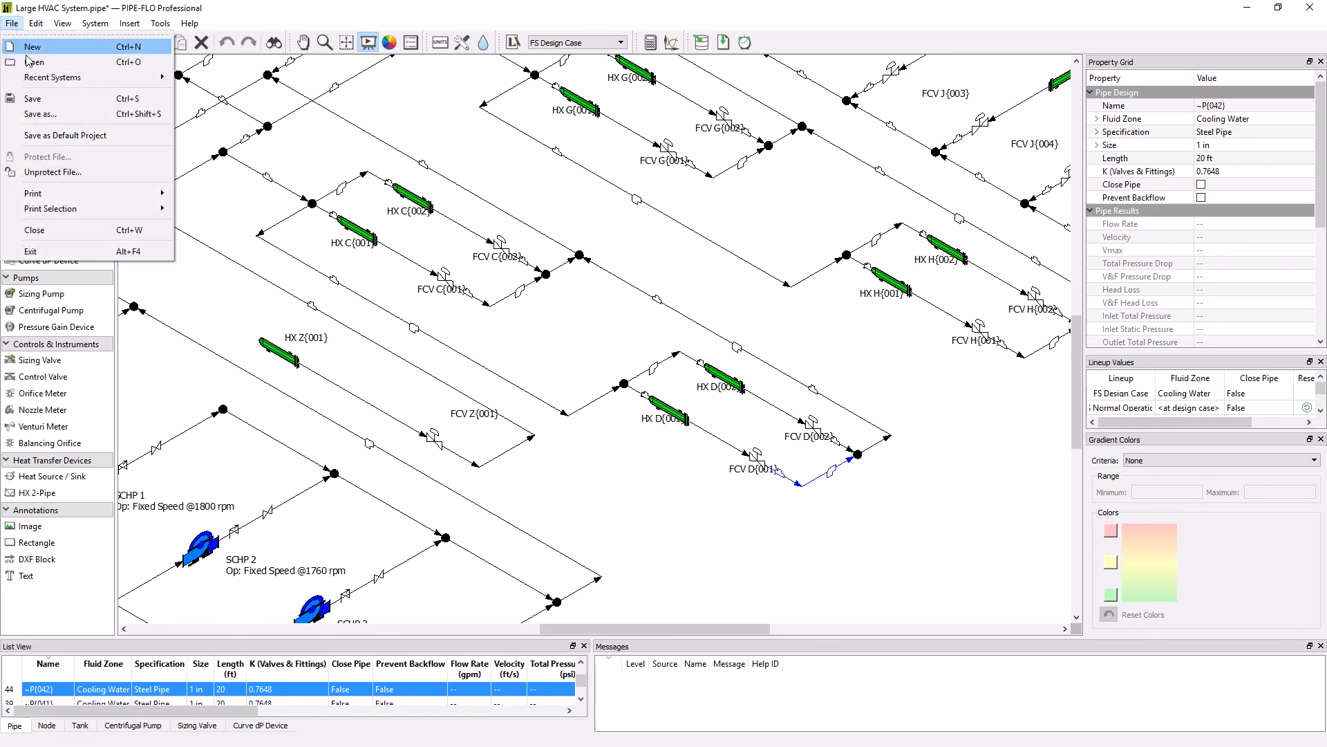
pyautogui.moveTo(81, 171)
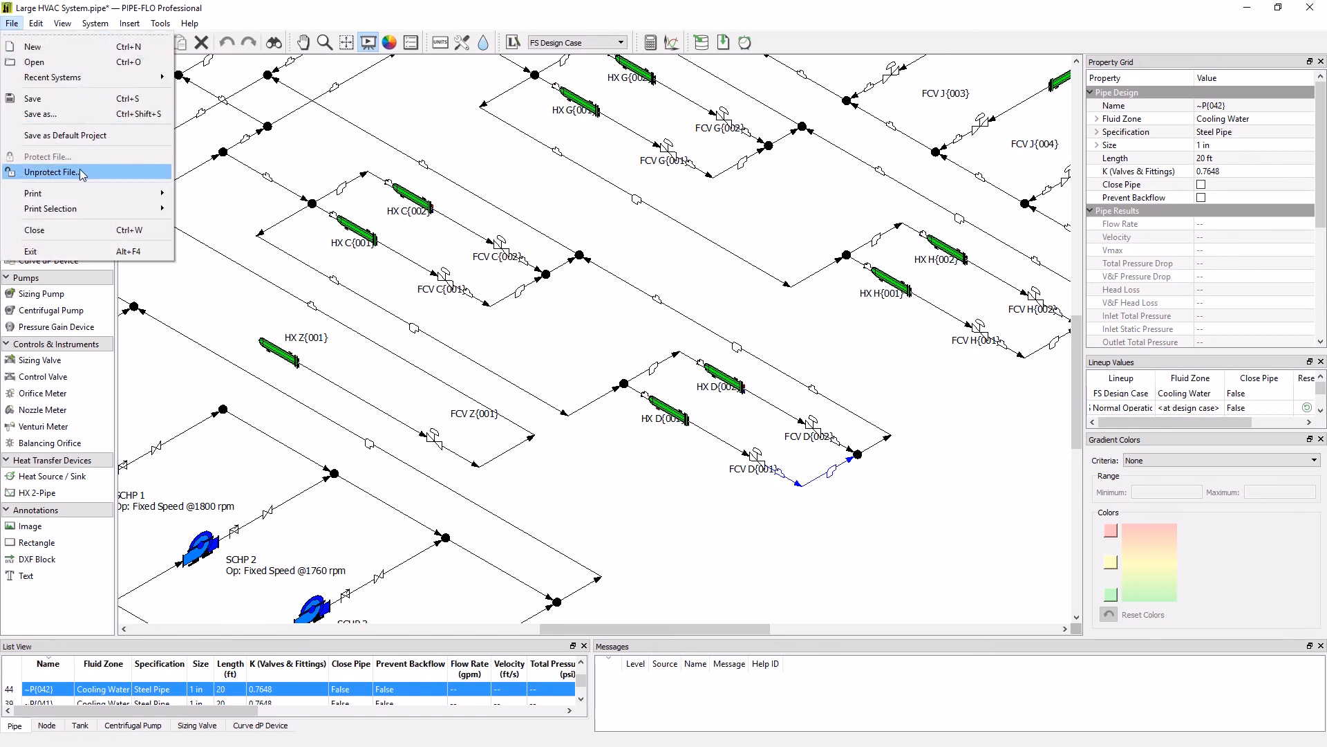
pyautogui.click(53, 172)
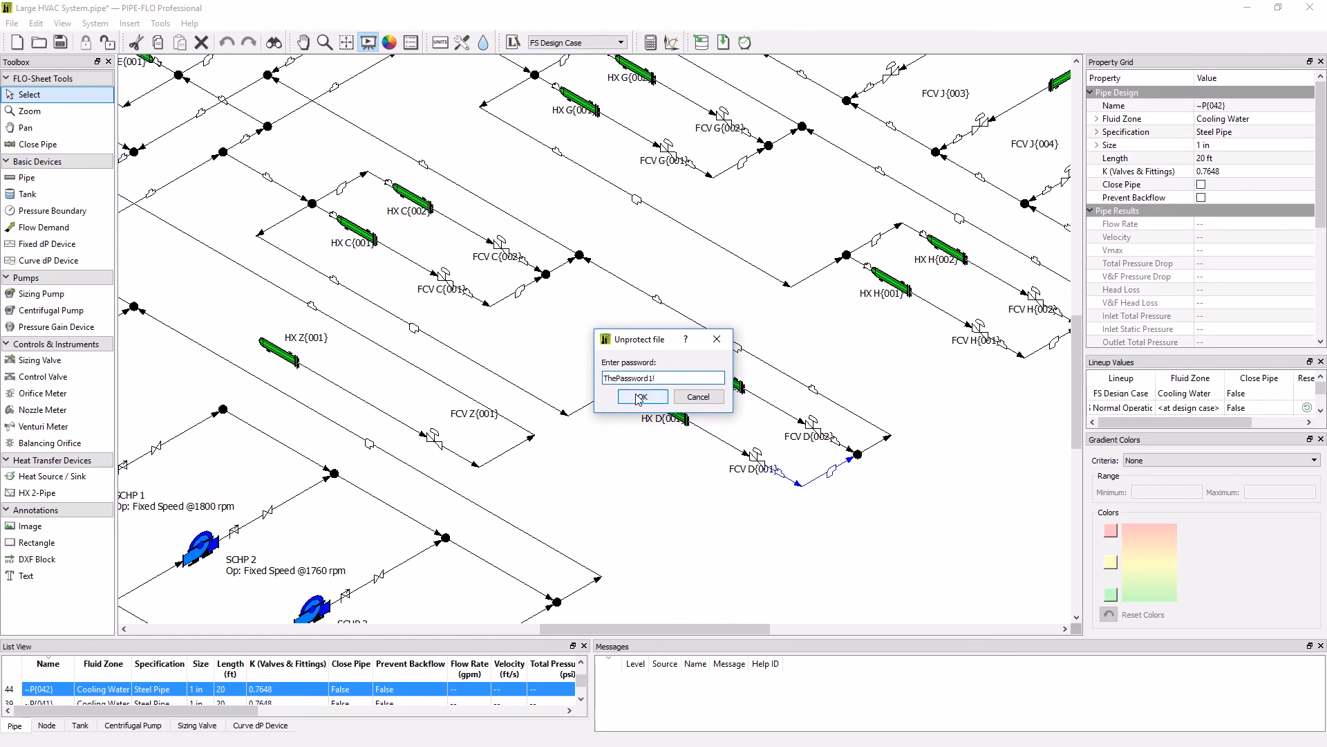
pyautogui.click(641, 397)
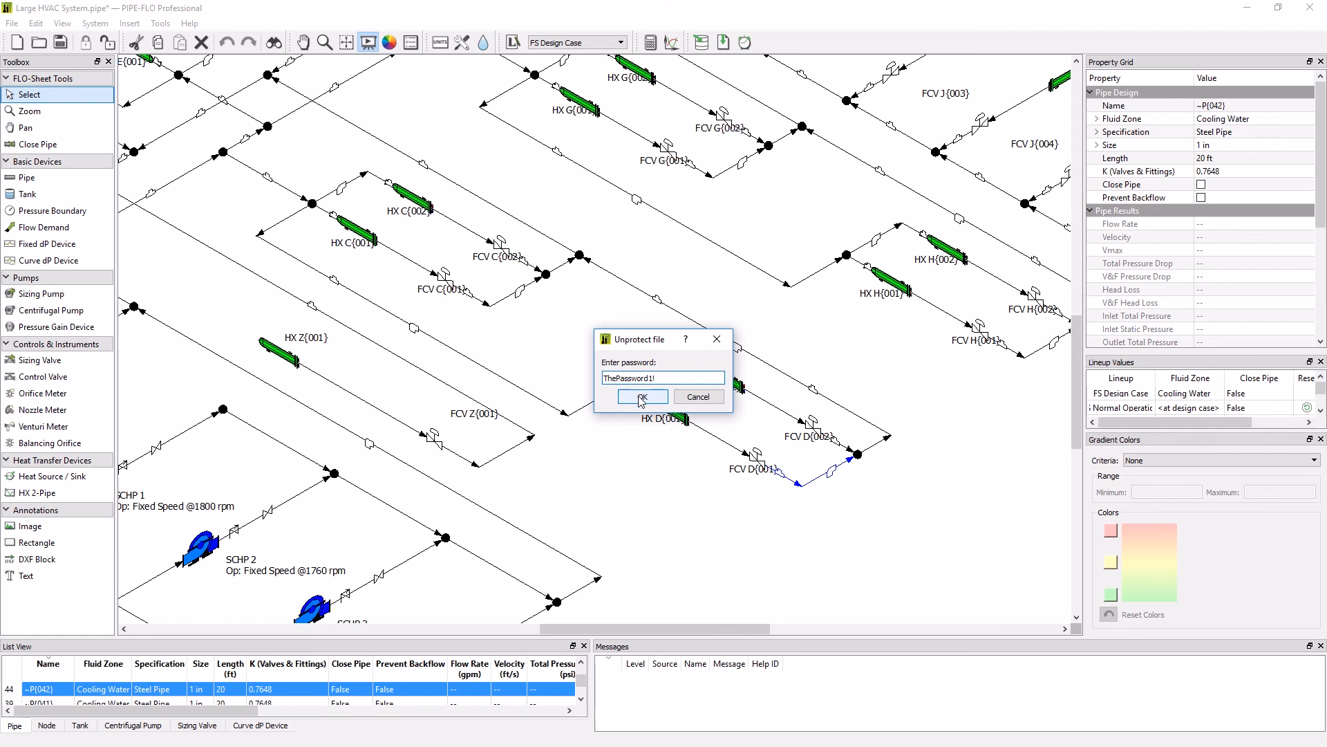
pyautogui.click(640, 398)
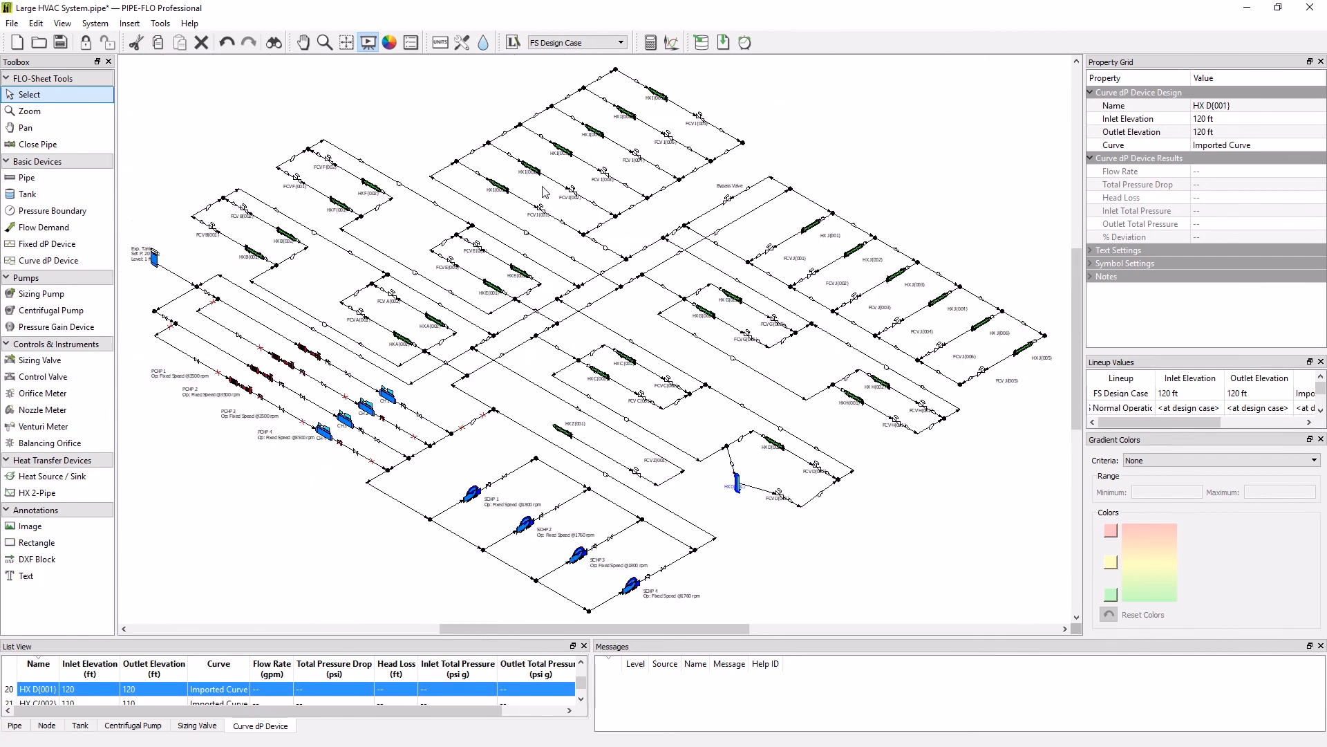
pyautogui.moveTo(933, 459)
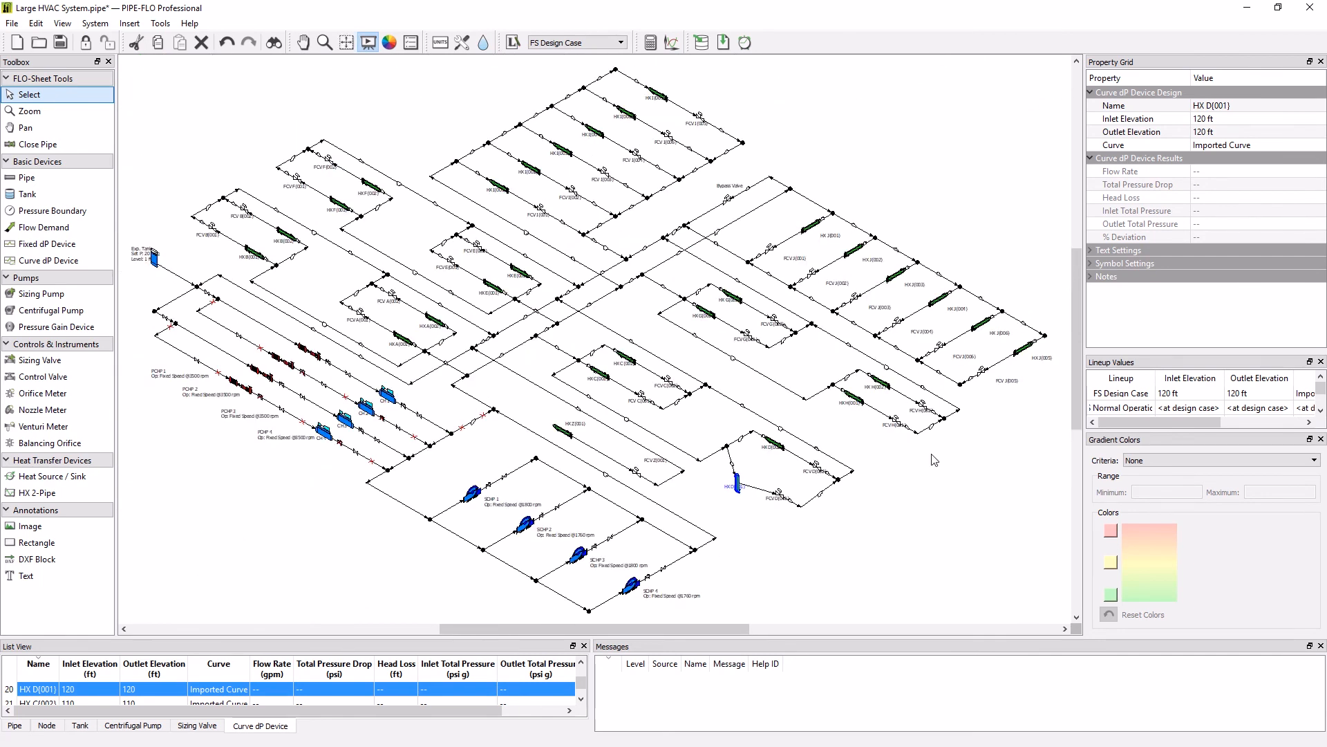